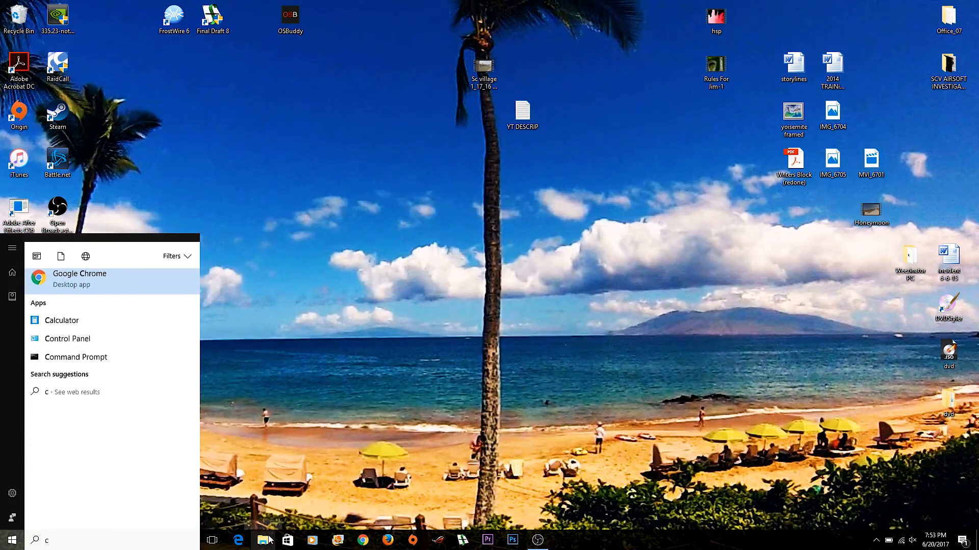
Search the Start menu for 'color' and launch Color Management.
{"action": "type", "text": "olor"}
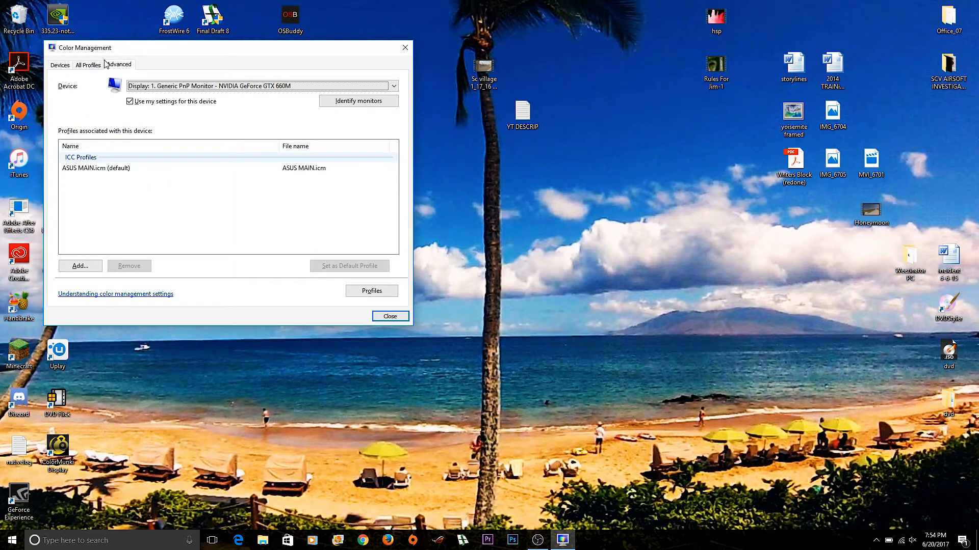
In Advanced settings, set ASUS MAIN.icm as the Windows Color System device profile.
{"action": "left_click", "coordinate": [118, 64]}
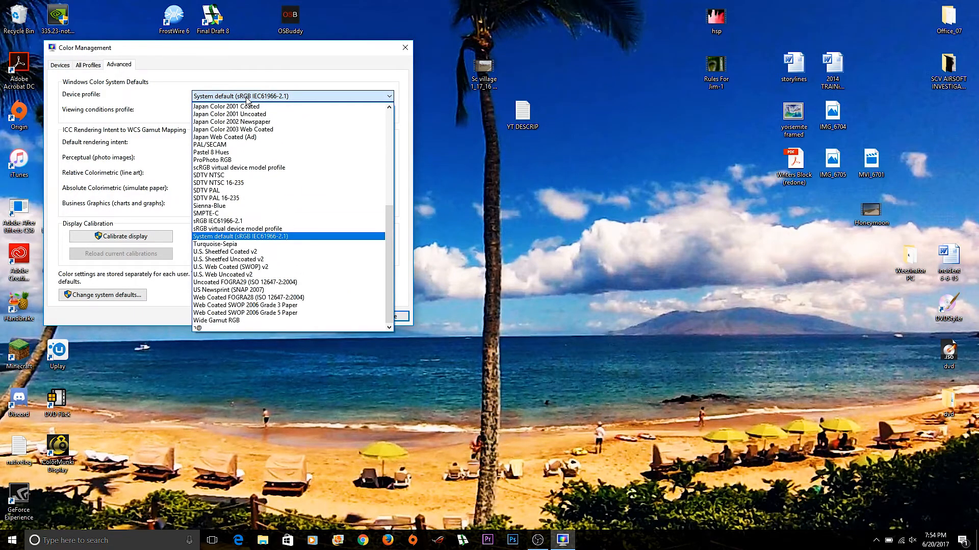
{"action": "mouse_move", "coordinate": [274, 92]}
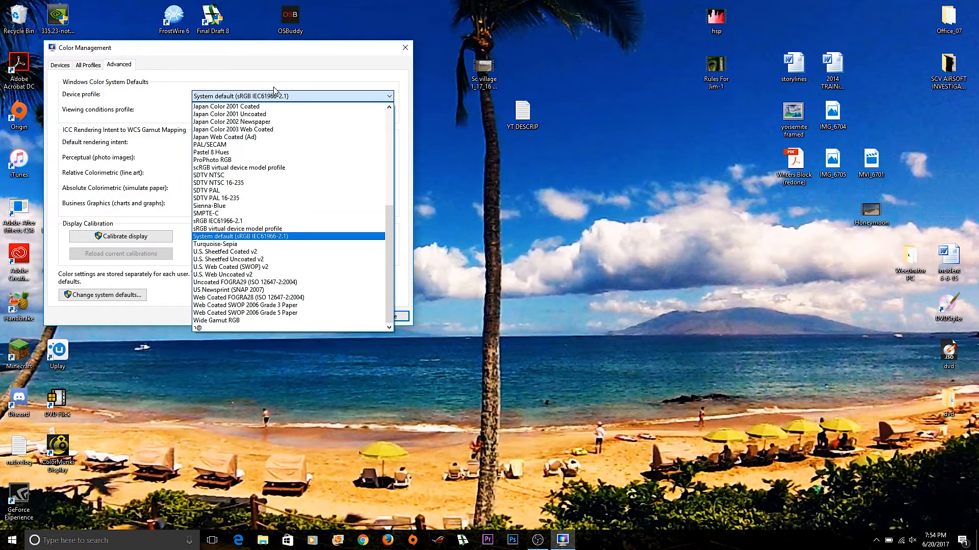
{"action": "mouse_move", "coordinate": [330, 87]}
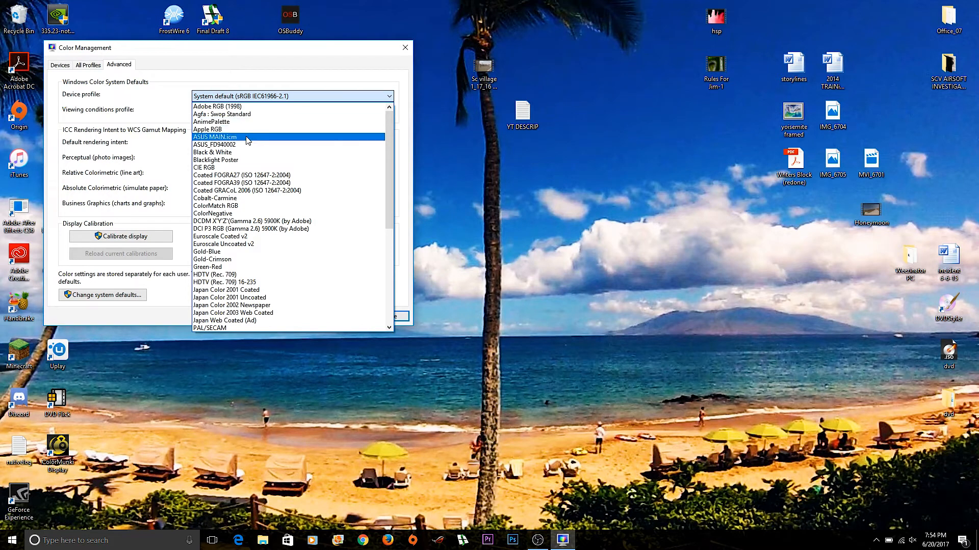
{"action": "left_click", "coordinate": [214, 137]}
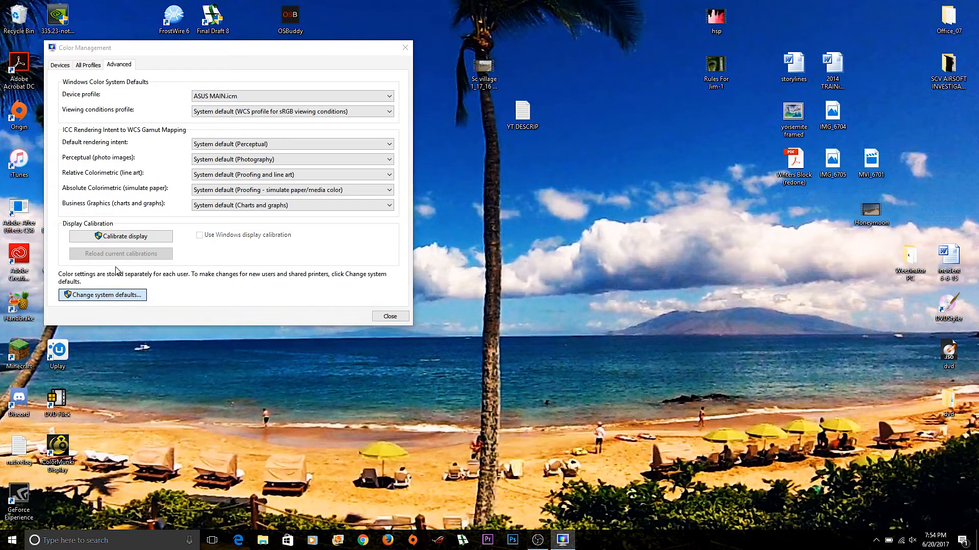
Bring up System Defaults and the Associate Color Profile list, highlighting the sRGB virtual device model profile.
{"action": "left_click", "coordinate": [102, 294]}
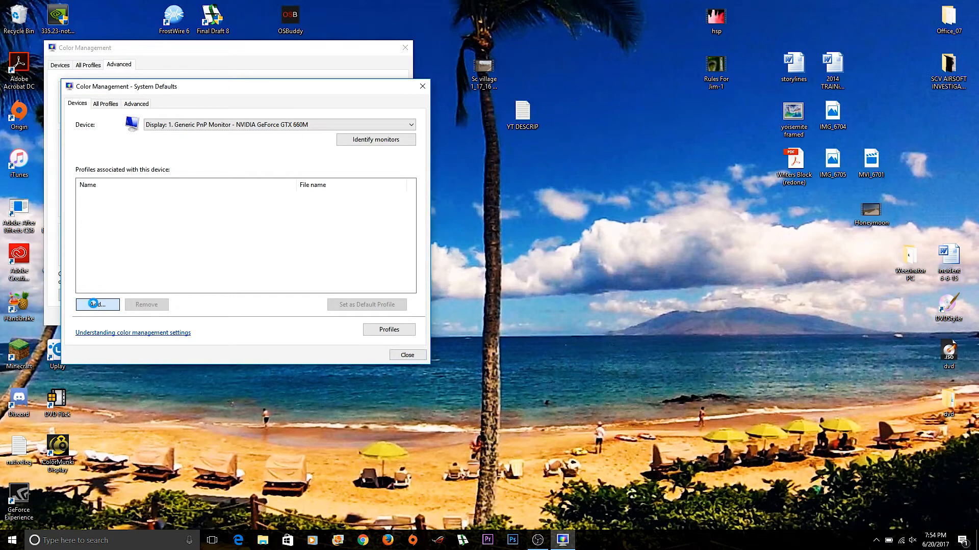
{"action": "left_click", "coordinate": [97, 304]}
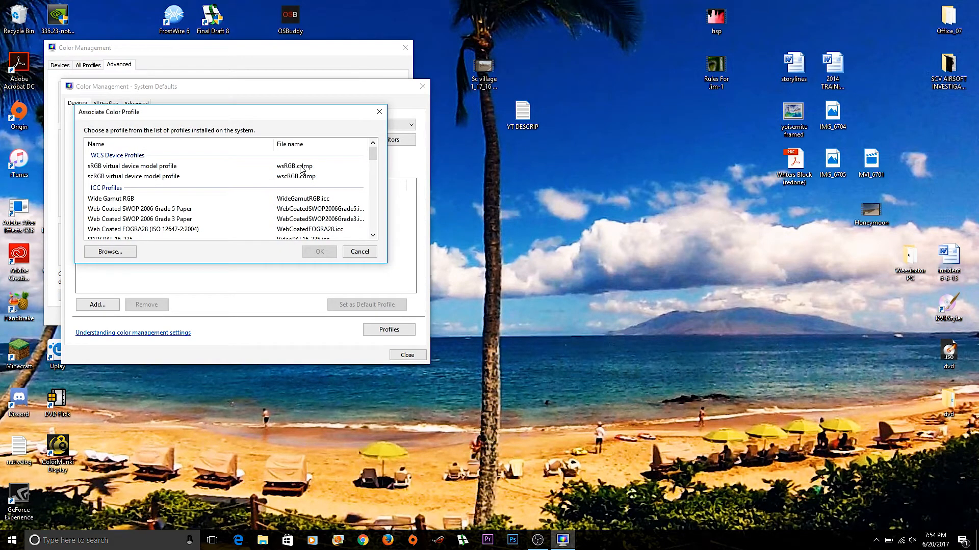
{"action": "left_click", "coordinate": [132, 166]}
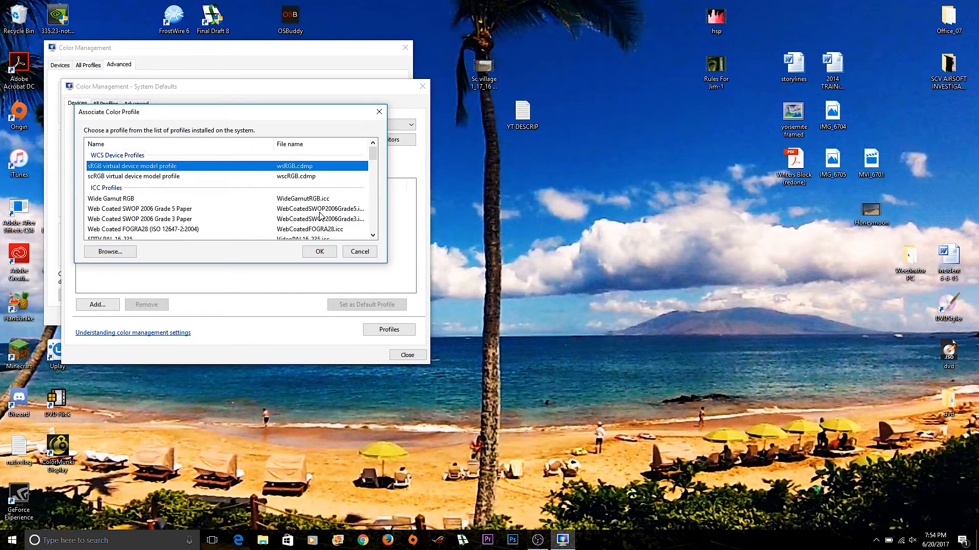
{"action": "left_click", "coordinate": [110, 252]}
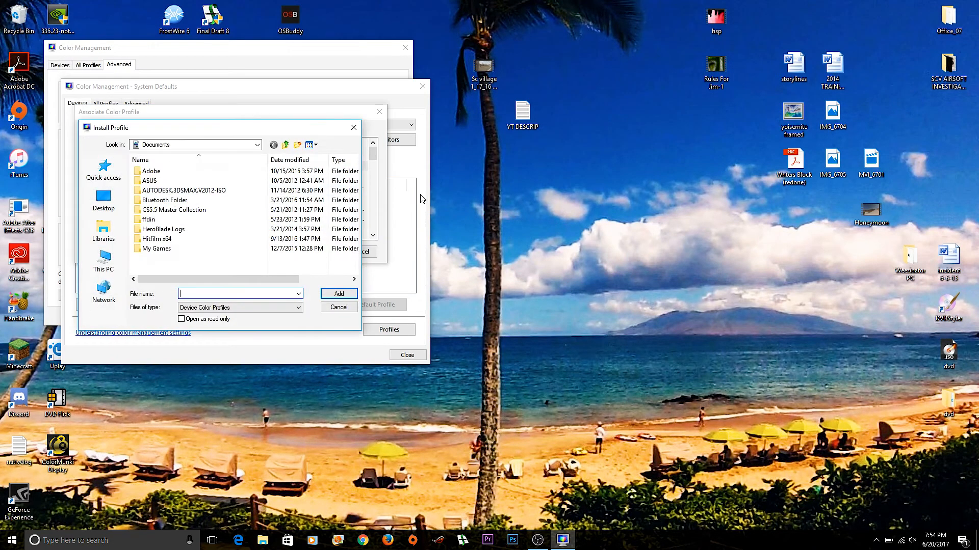
{"action": "double_click", "coordinate": [148, 181]}
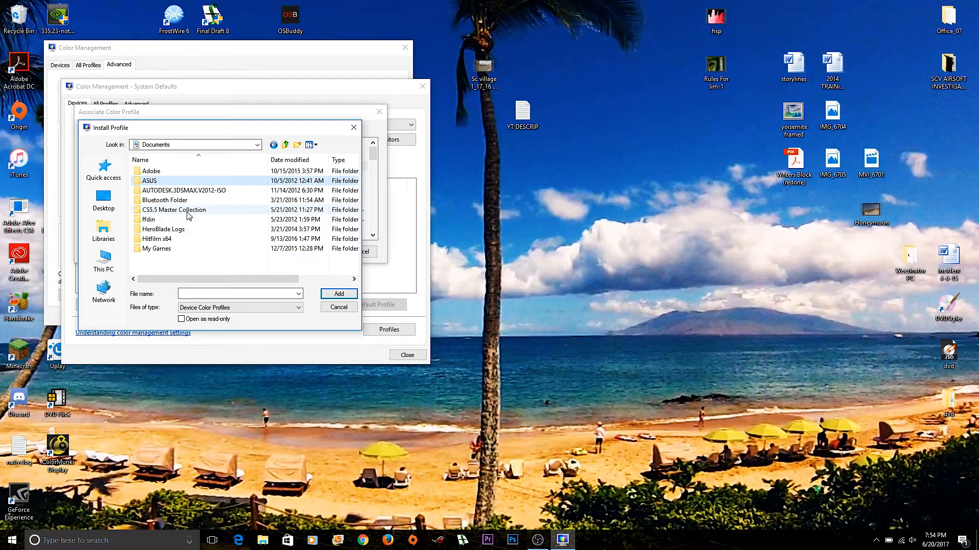
{"action": "left_click", "coordinate": [339, 308]}
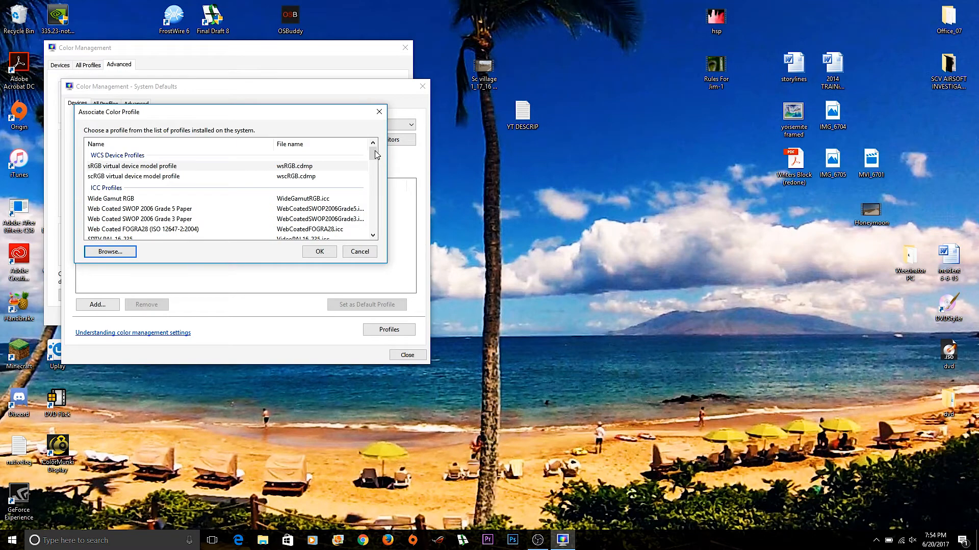
Scroll through the profile list and select the ASUS MAIN.icm default profile entry.
{"action": "scroll", "scroll_direction": "down", "scroll_amount": 3}
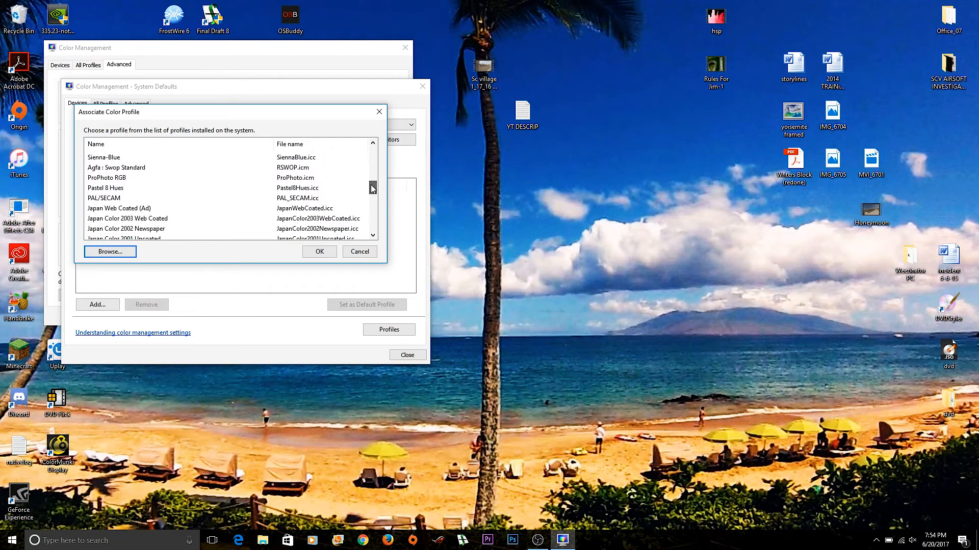
{"action": "scroll", "scroll_direction": "down", "scroll_amount": 3}
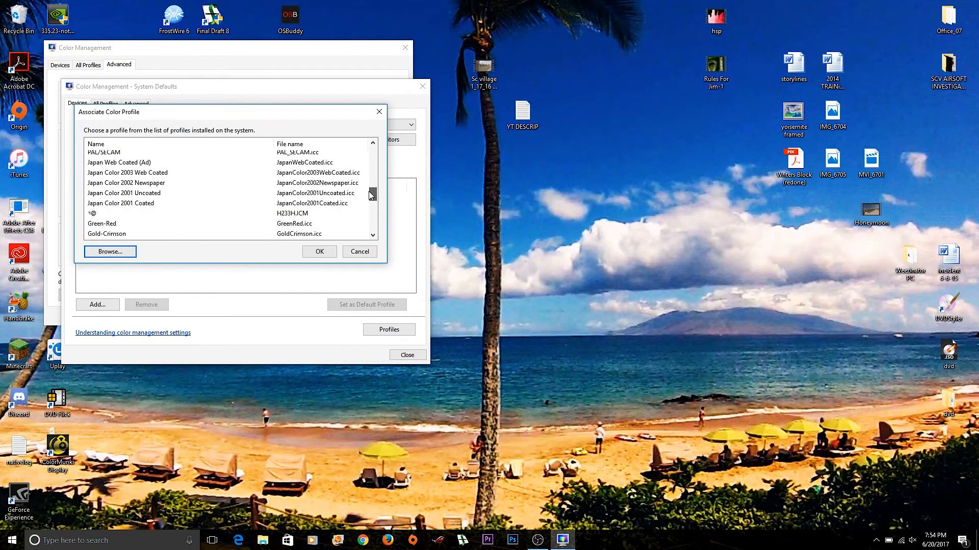
{"action": "scroll", "scroll_direction": "down", "scroll_amount": 3}
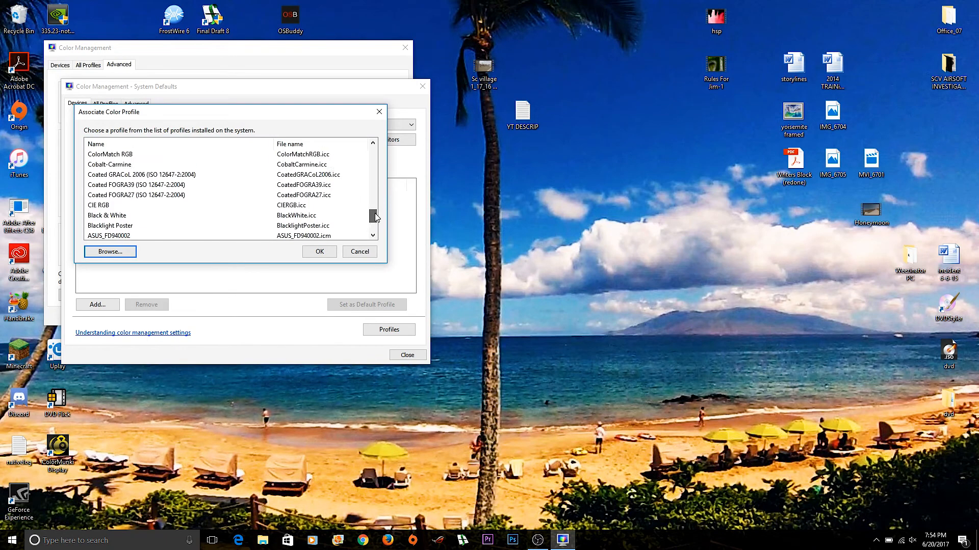
{"action": "scroll", "scroll_direction": "down", "scroll_amount": 3}
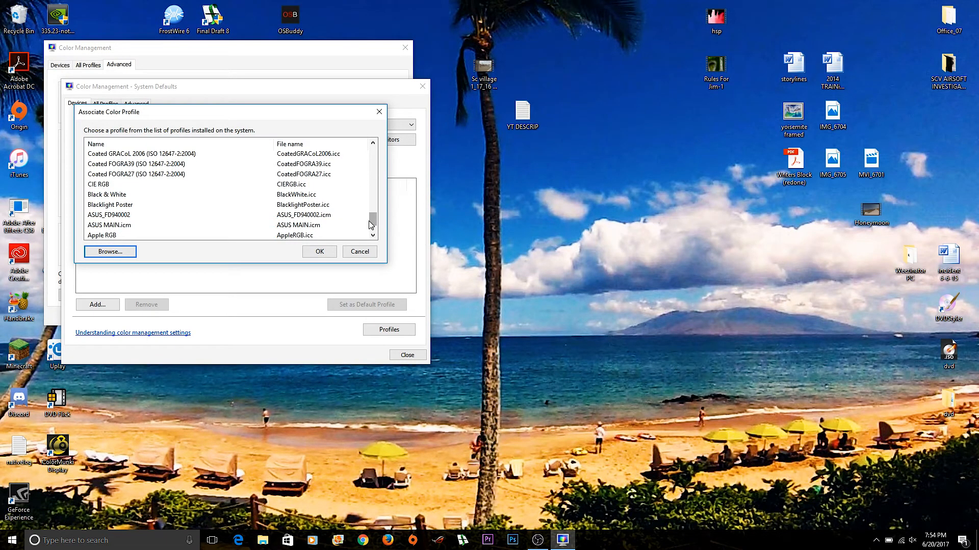
{"action": "scroll", "scroll_direction": "down", "scroll_amount": 3}
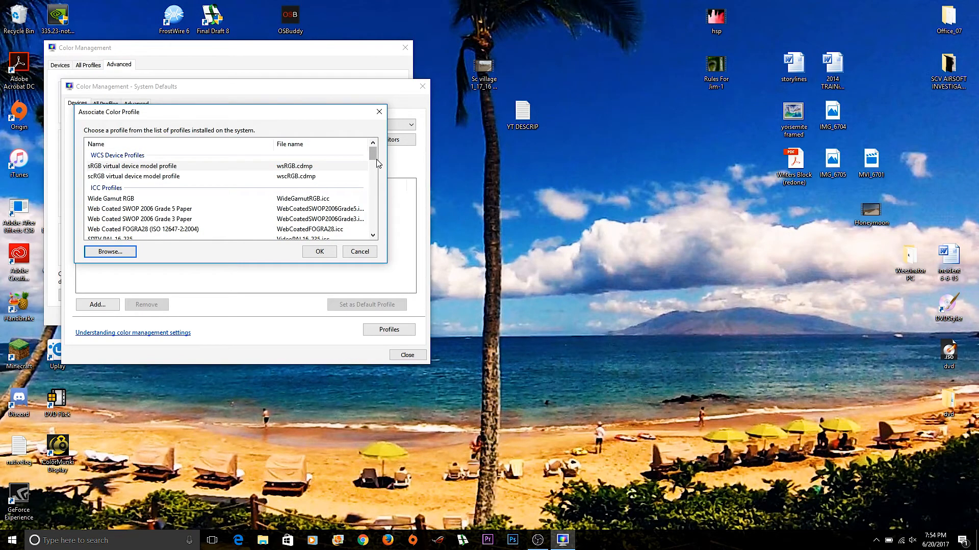
{"action": "mouse_move", "coordinate": [373, 161]}
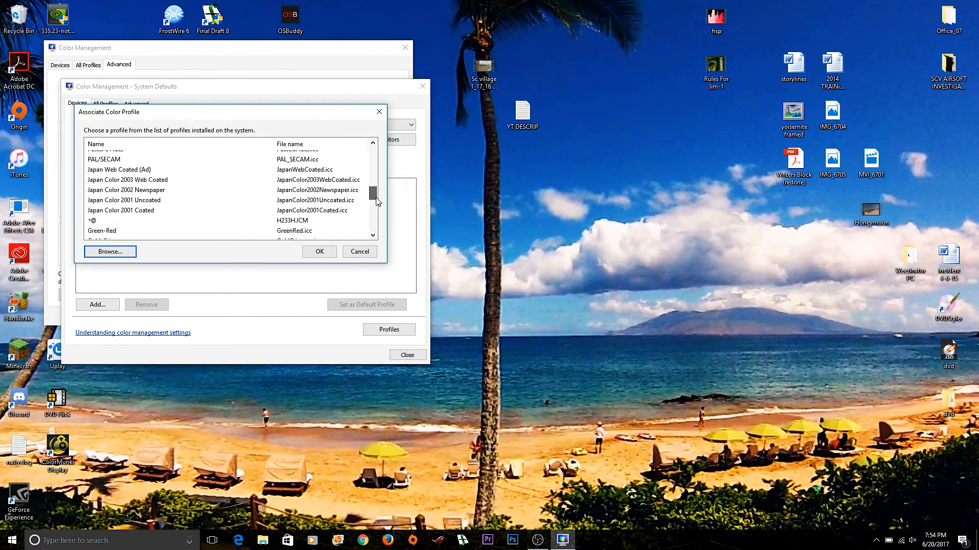
{"action": "scroll", "scroll_direction": "down", "scroll_amount": 3}
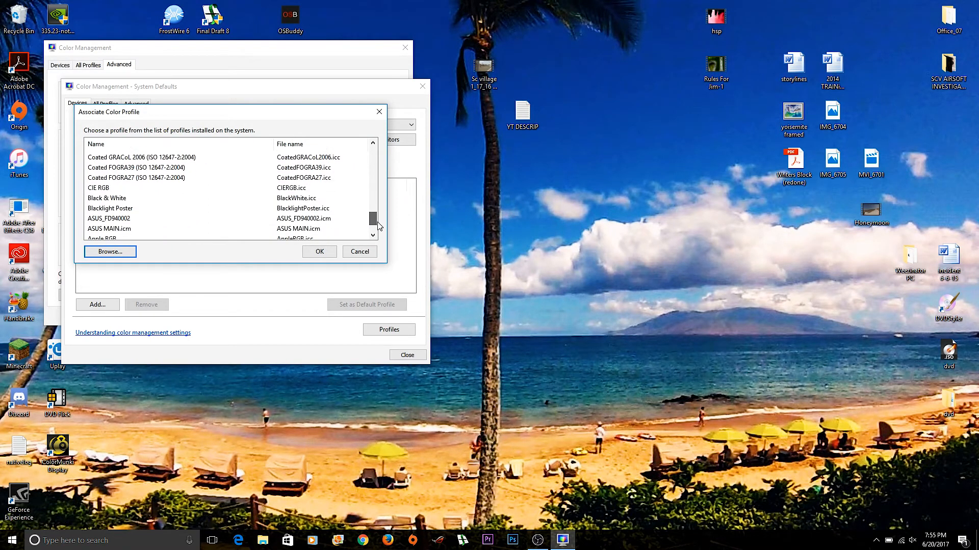
{"action": "scroll", "scroll_direction": "down", "scroll_amount": 3}
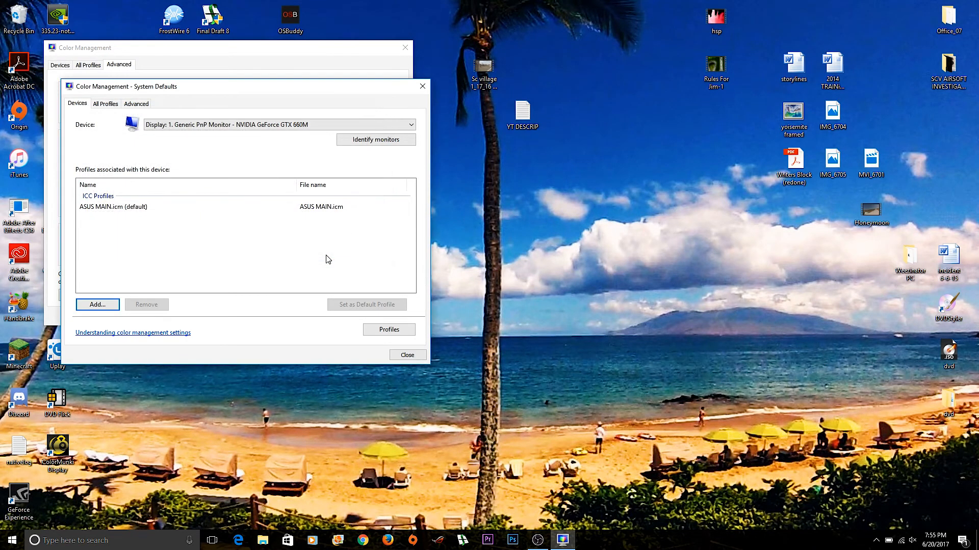
{"action": "left_click", "coordinate": [112, 207]}
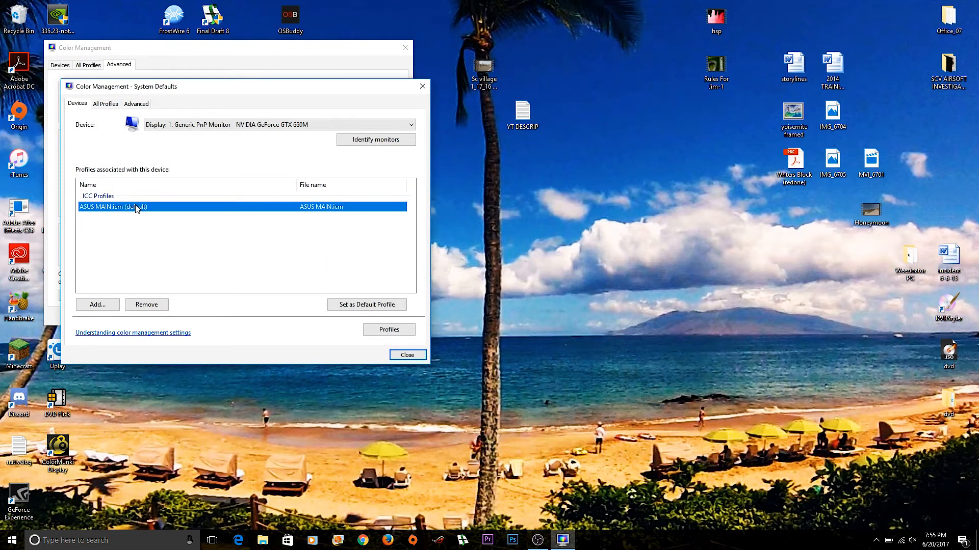